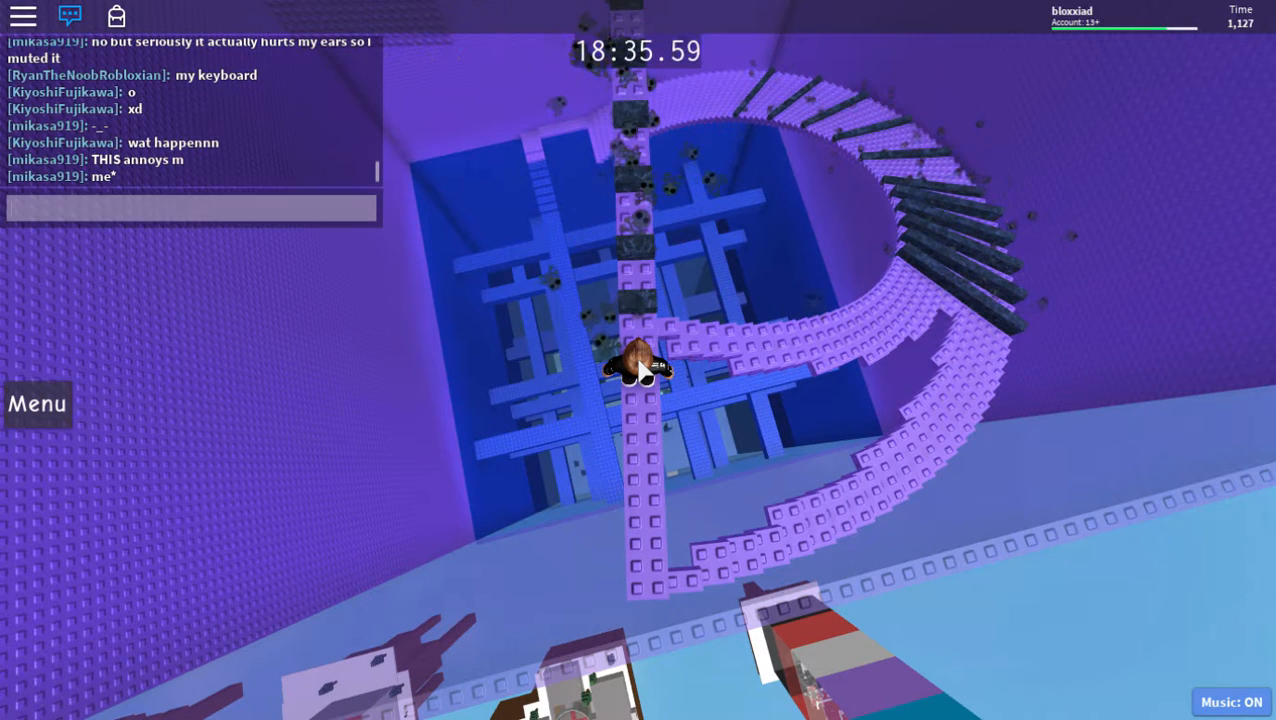
Step: Type 'Trynna' while falling through the purple tower past its beams and walkway
{"action": "type", "text": "Trynna"}
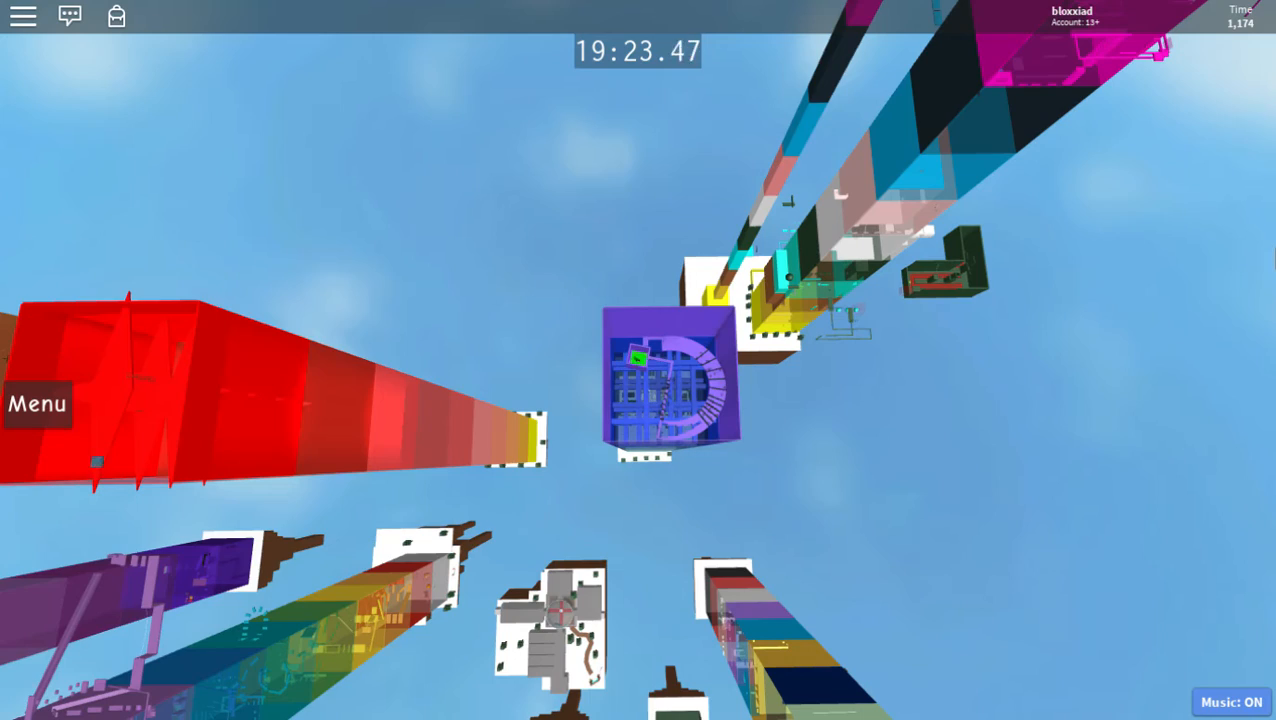
Step: Capture a Print Screen shot of the purple tower and surrounding rainbow towers from below
{"action": "key", "text": "printscreen"}
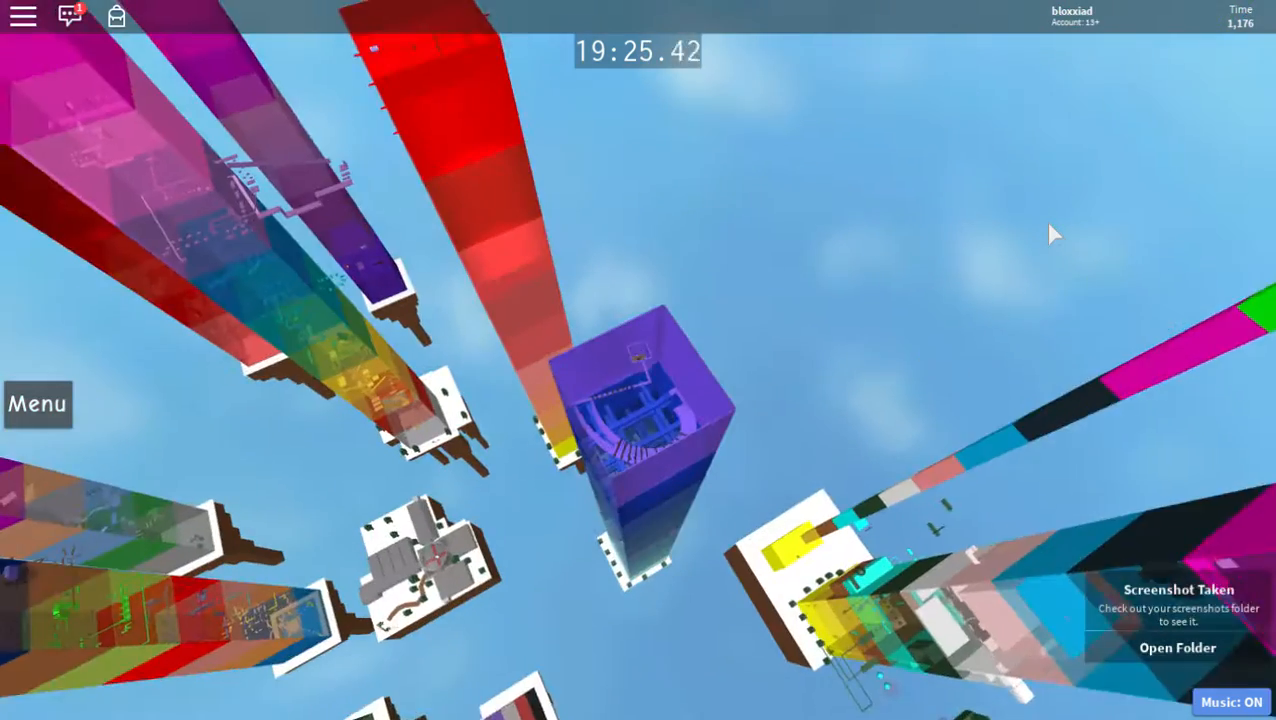